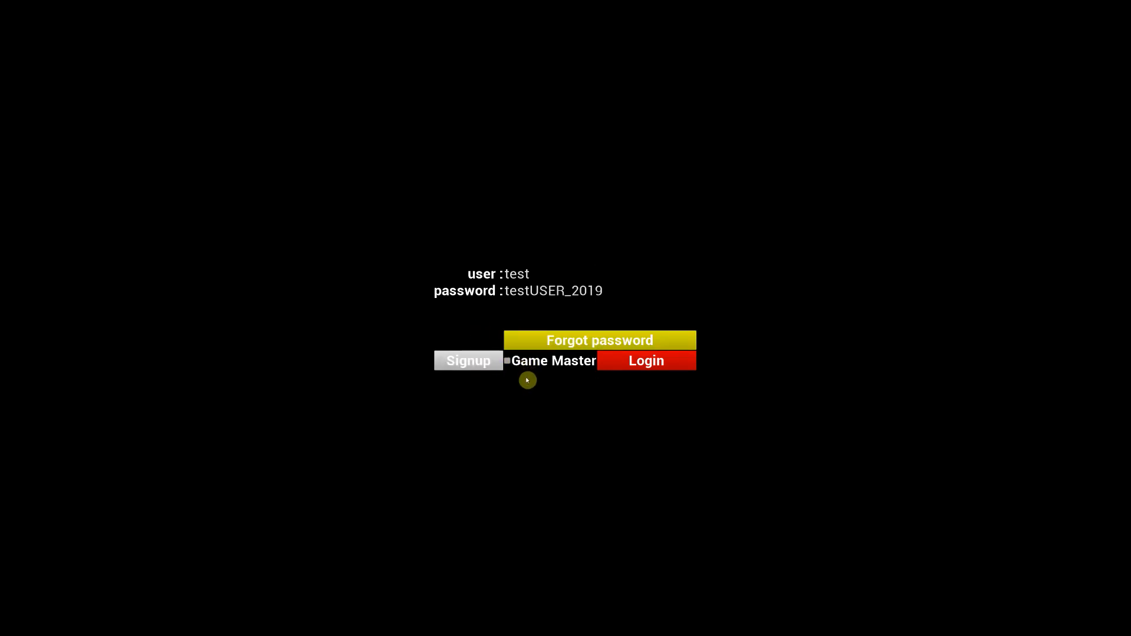
Step: Log in on the game's login screen, then stop the play session to return to the editor
{"action": "left_click", "coordinate": [645, 360]}
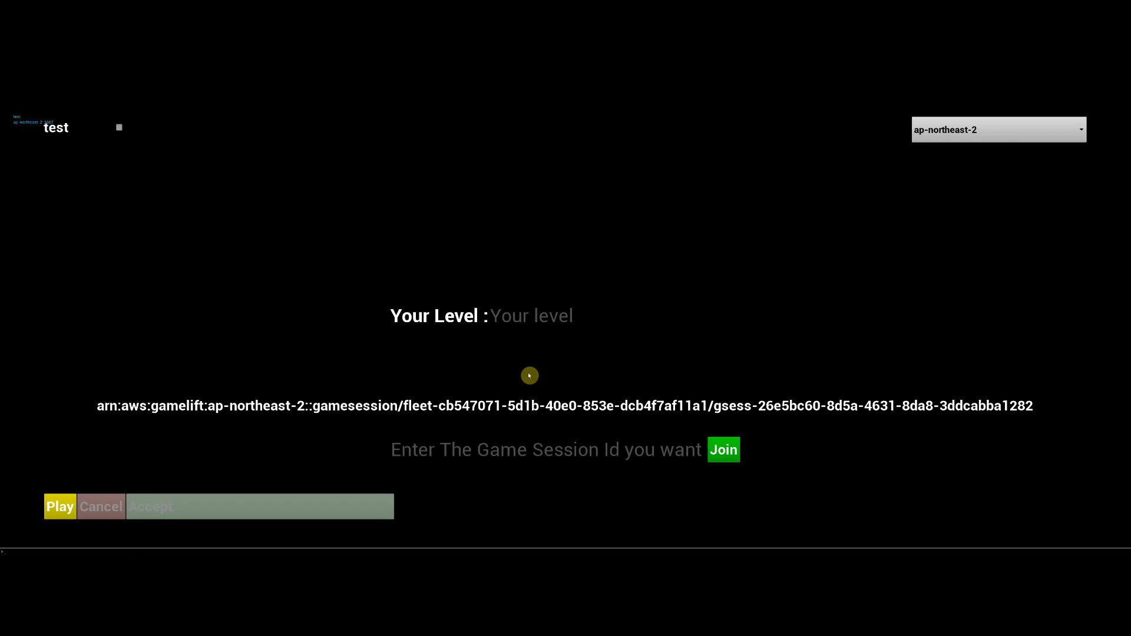
{"action": "left_click", "coordinate": [119, 127]}
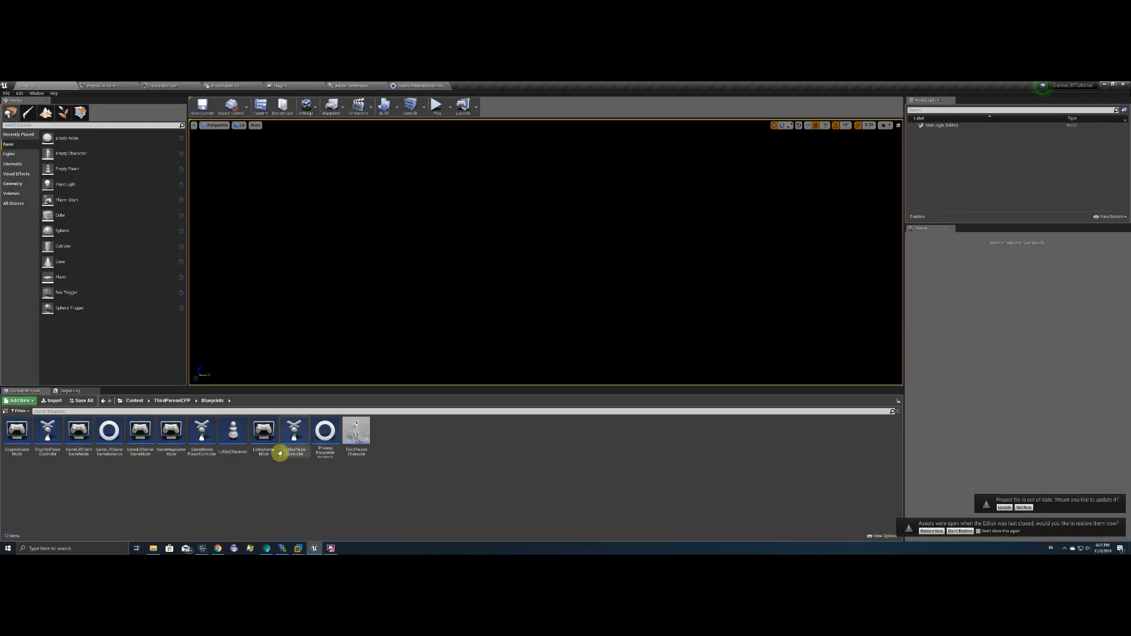
Step: Browse Content > UI and open the GameLiftServerGameInstance blueprint's event graph
{"action": "left_click", "coordinate": [134, 401]}
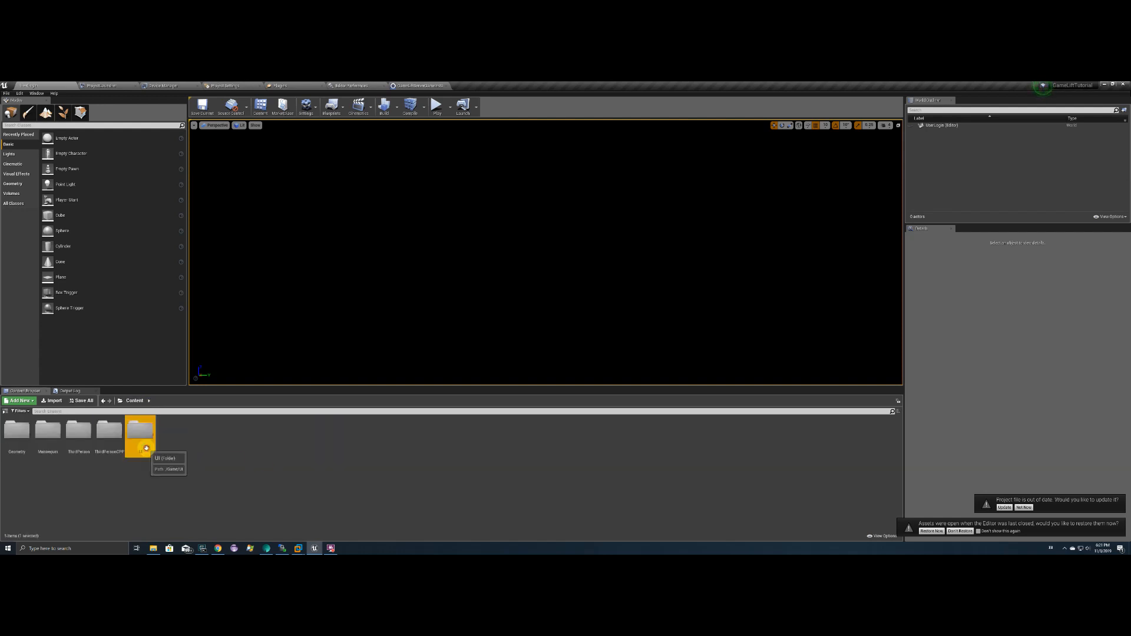
{"action": "double_click", "coordinate": [140, 431]}
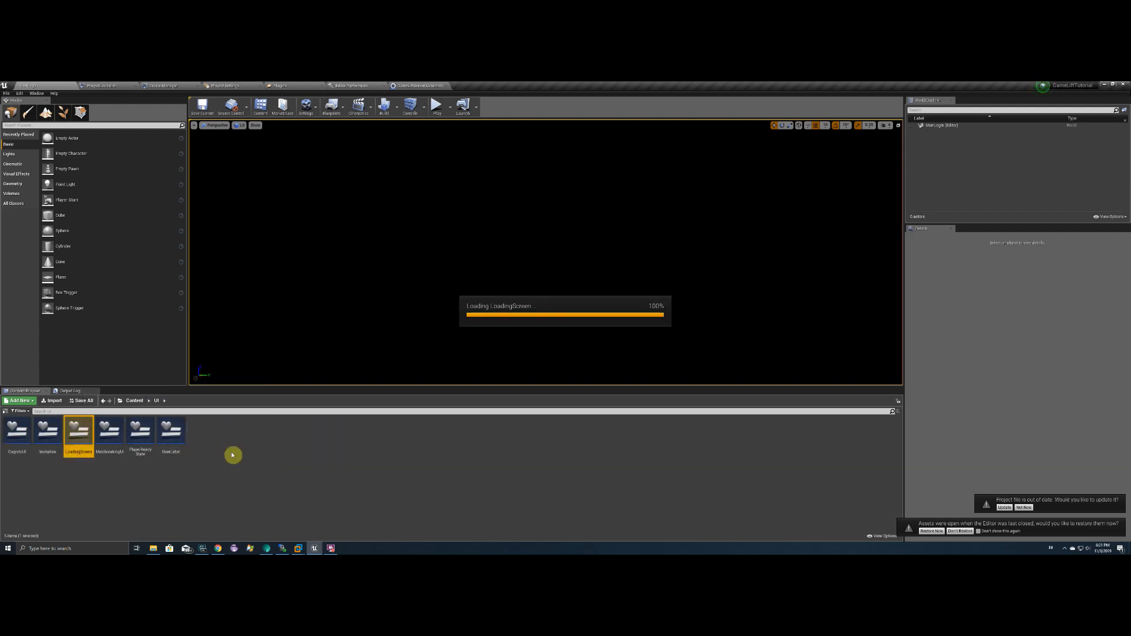
{"action": "double_click", "coordinate": [78, 432]}
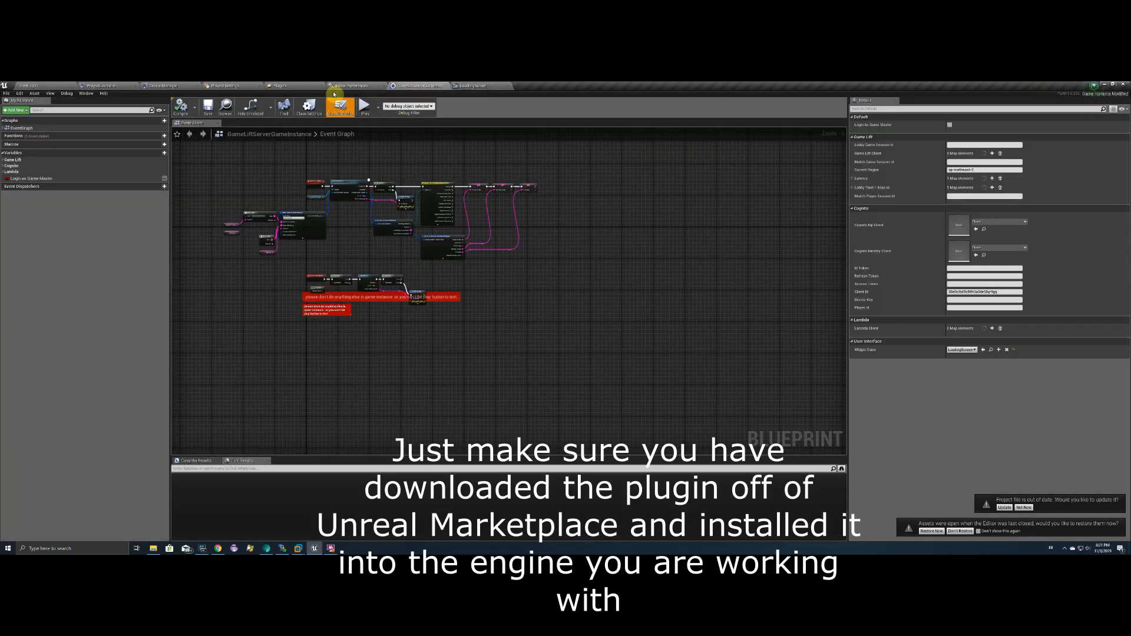
{"action": "left_click", "coordinate": [472, 86]}
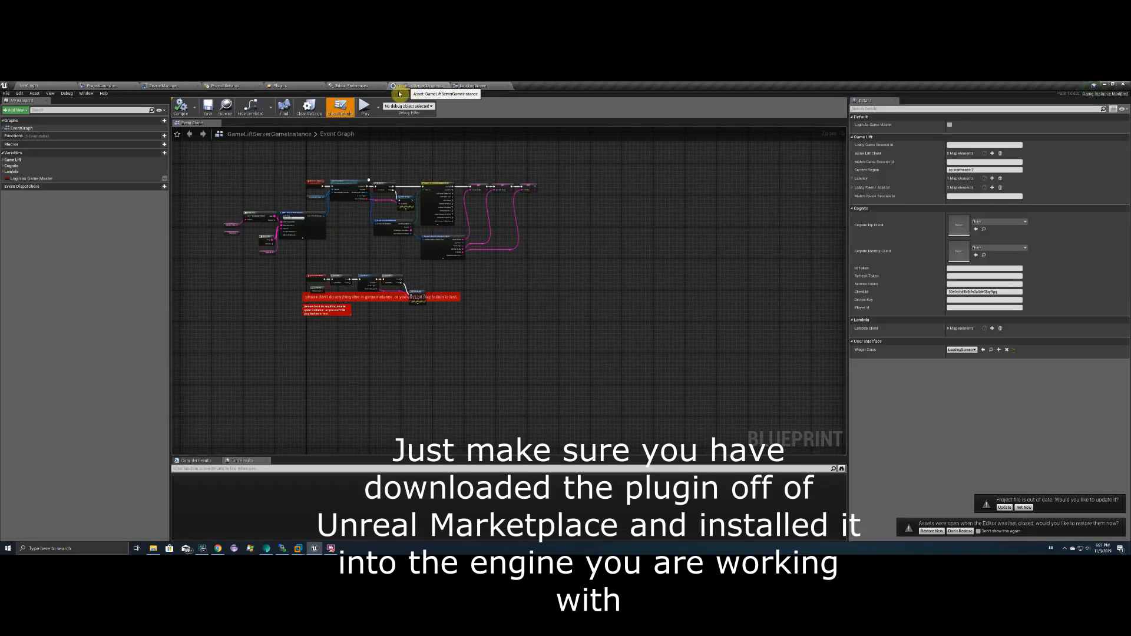
{"action": "left_click", "coordinate": [7, 93]}
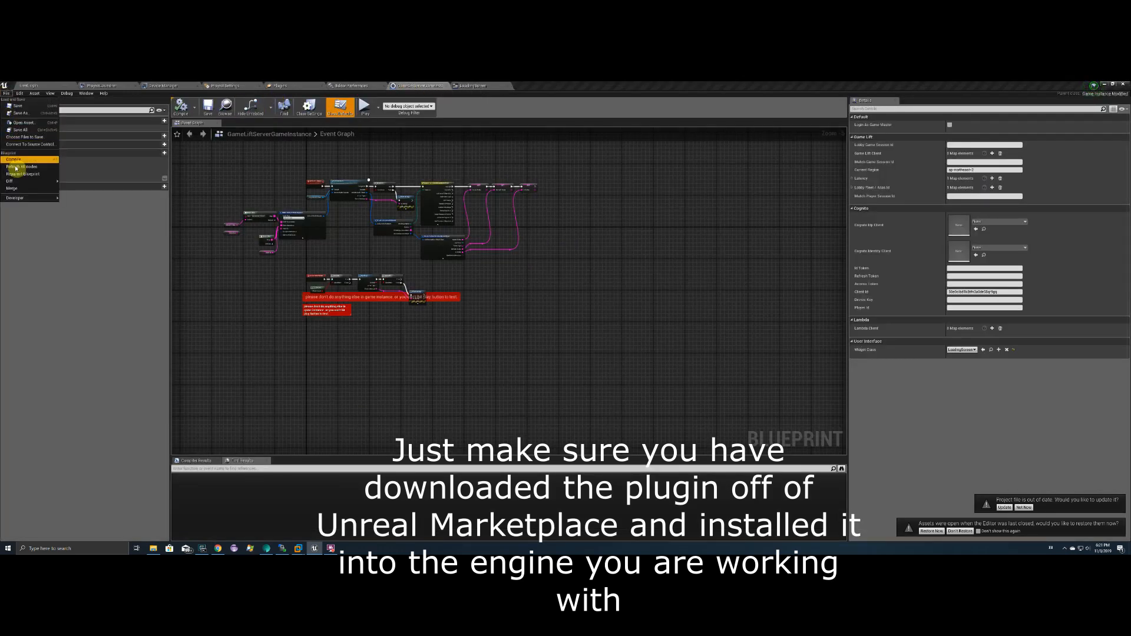
{"action": "mouse_move", "coordinate": [24, 174]}
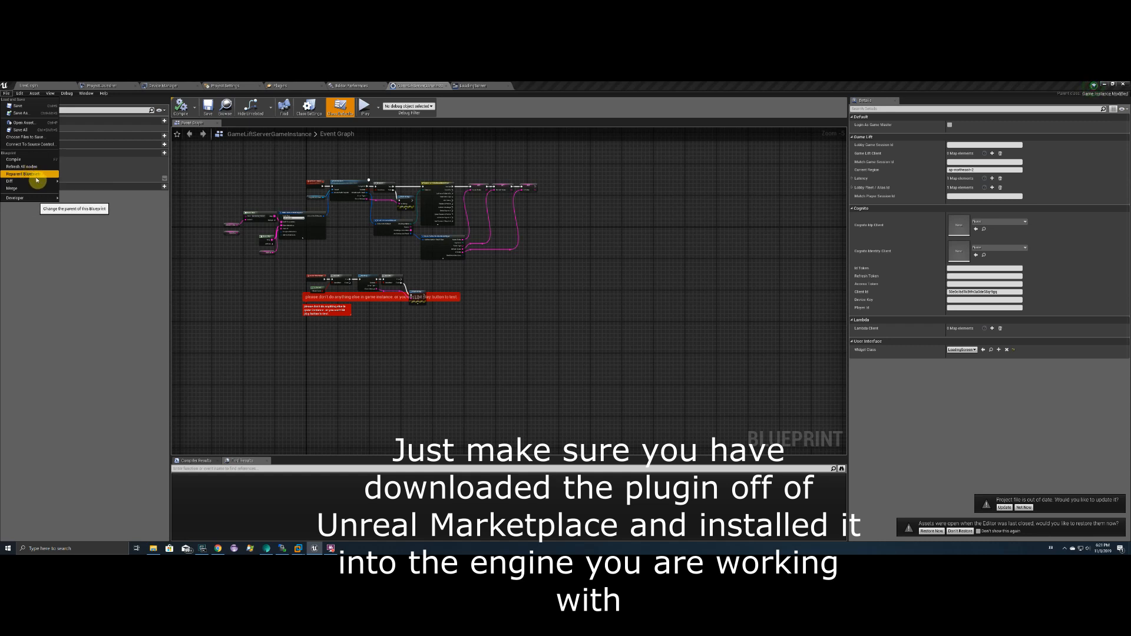
{"action": "left_click", "coordinate": [25, 173]}
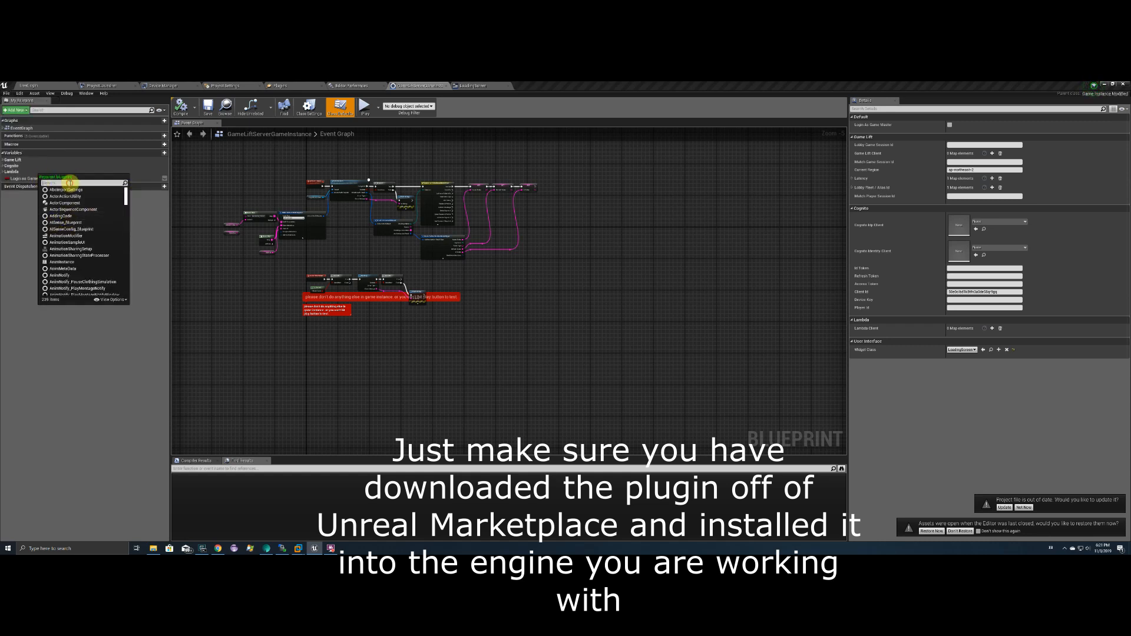
{"action": "type", "text": "Name"}
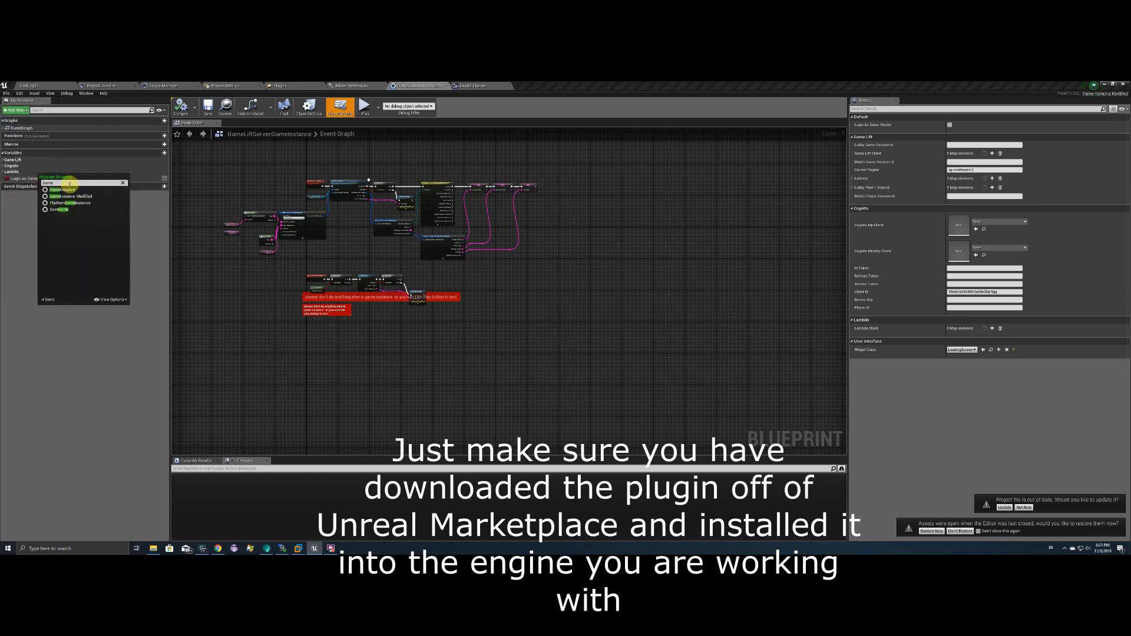
{"action": "mouse_move", "coordinate": [99, 200]}
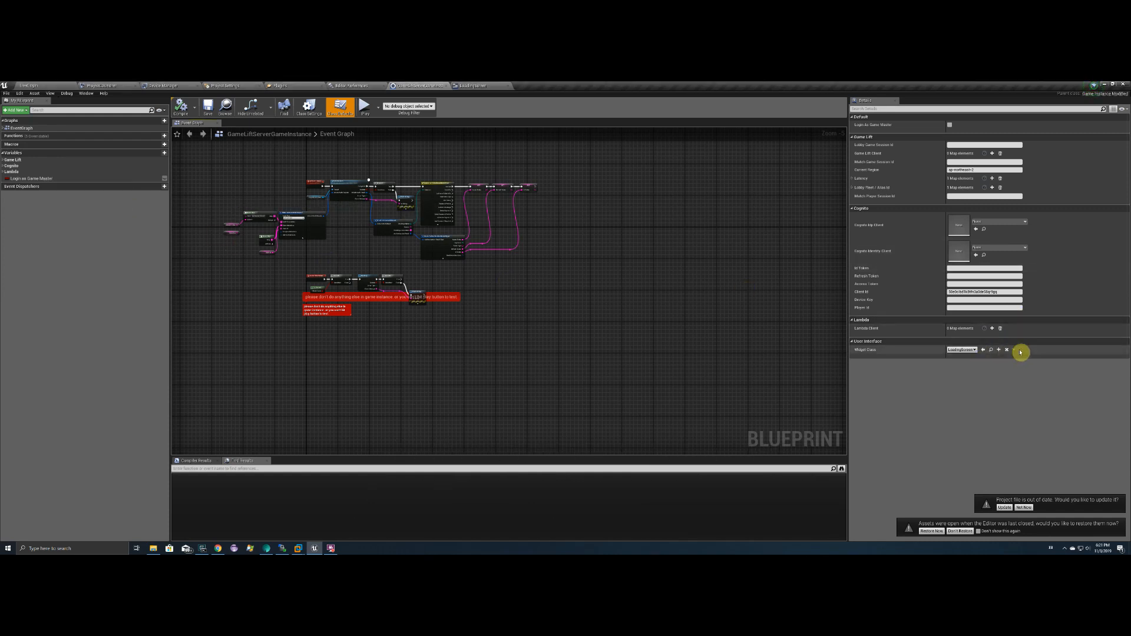
{"action": "mouse_move", "coordinate": [921, 346]}
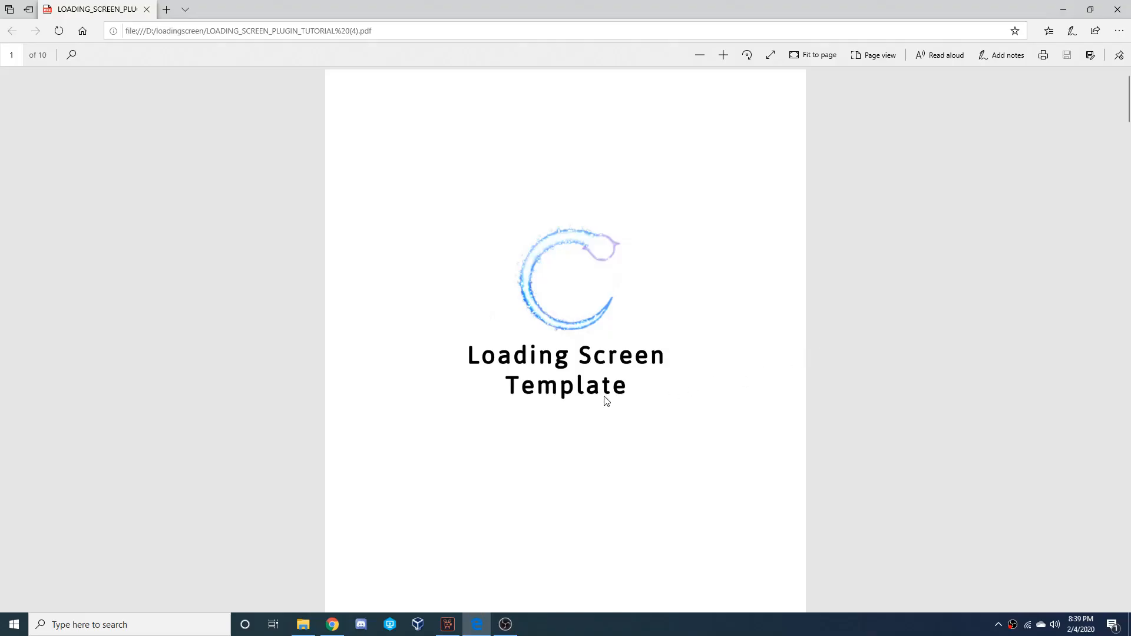
{"action": "mouse_move", "coordinate": [448, 277]}
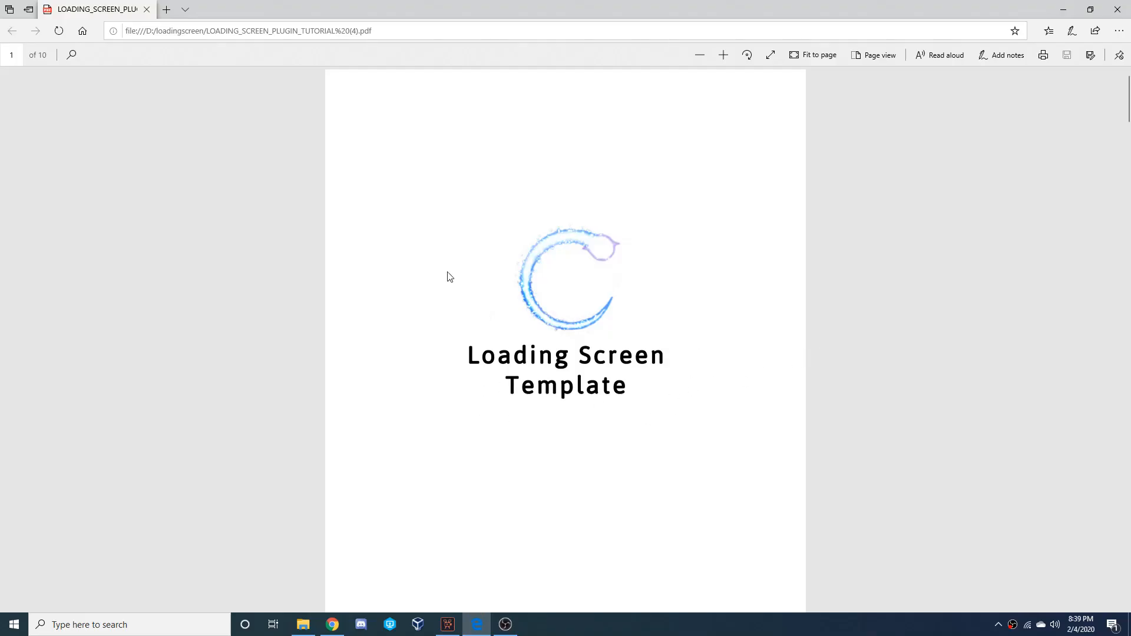
{"action": "mouse_move", "coordinate": [597, 436]}
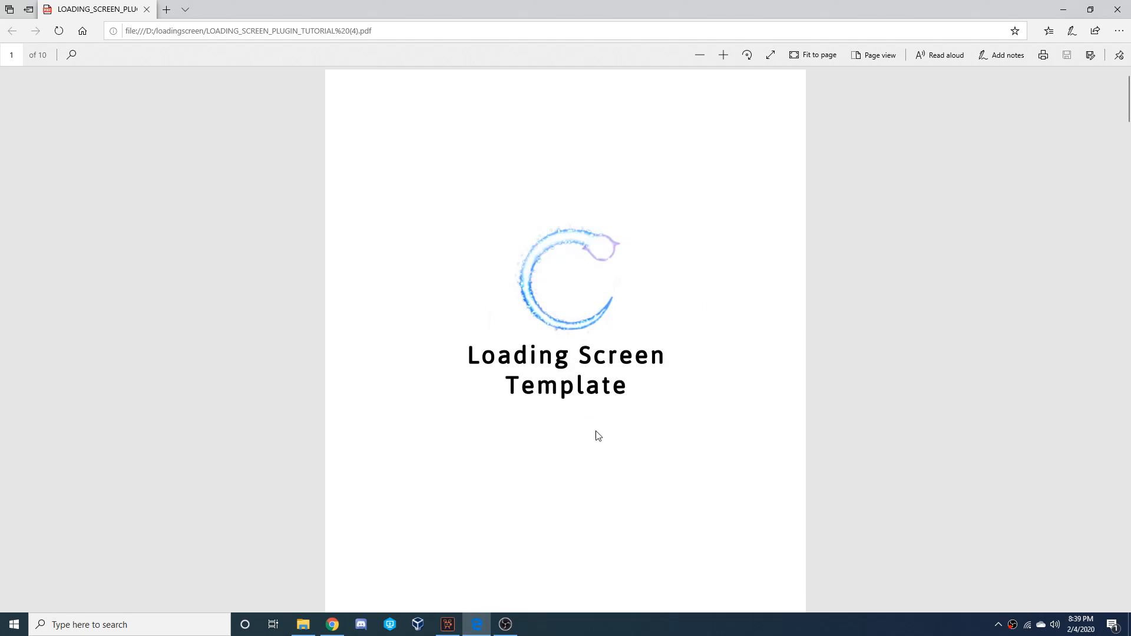
Step: Scroll through the LOADING_SCREEN_PLUGIN_TUTORIAL PDF and back up to its Contents page
{"action": "scroll", "scroll_direction": "down", "scroll_amount": 3}
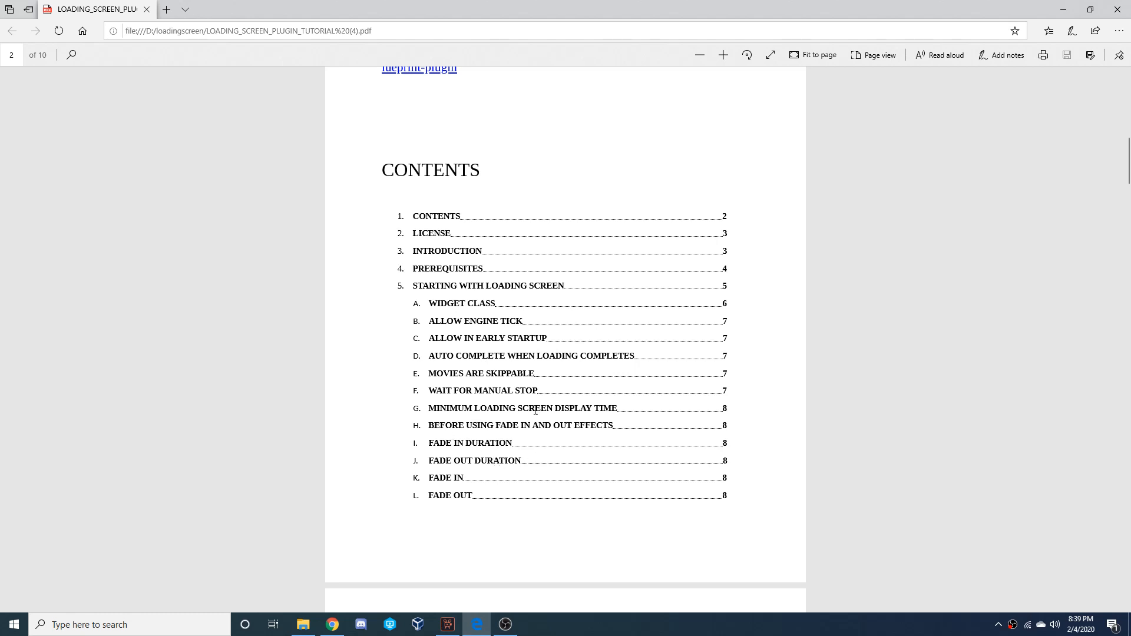
{"action": "mouse_move", "coordinate": [468, 366]}
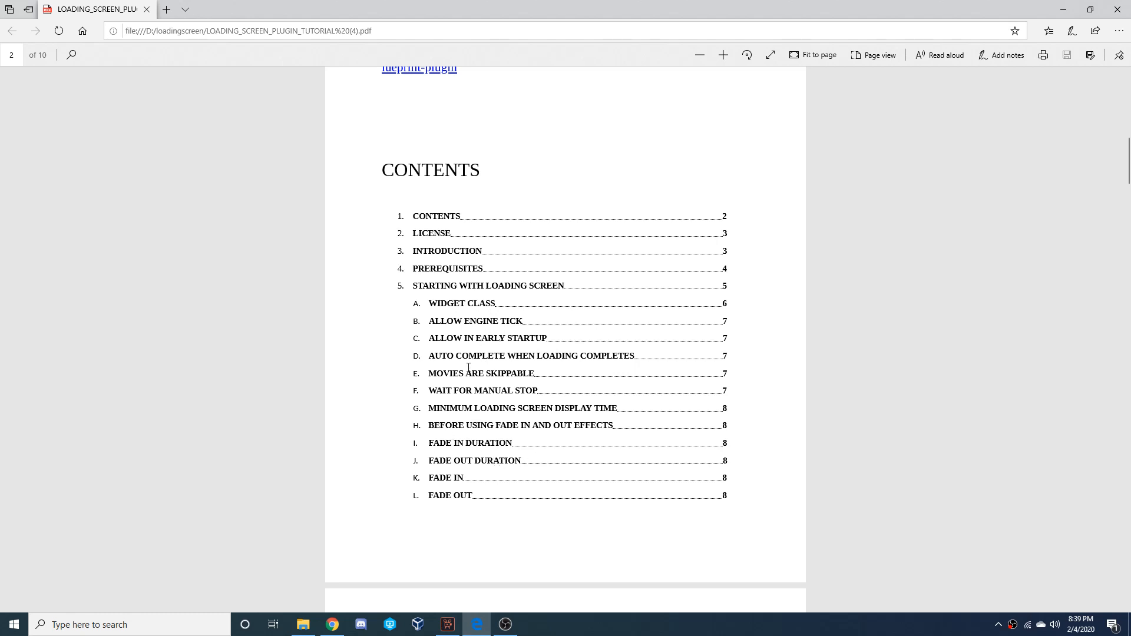
{"action": "scroll", "scroll_direction": "down", "scroll_amount": 3}
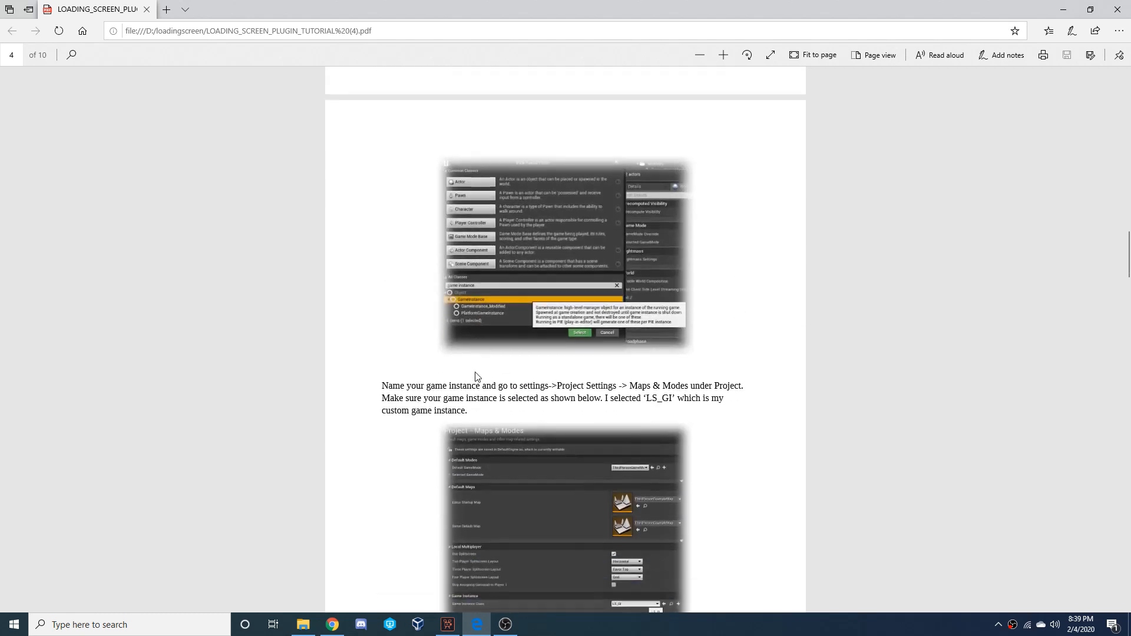
{"action": "scroll", "scroll_direction": "down", "scroll_amount": 3}
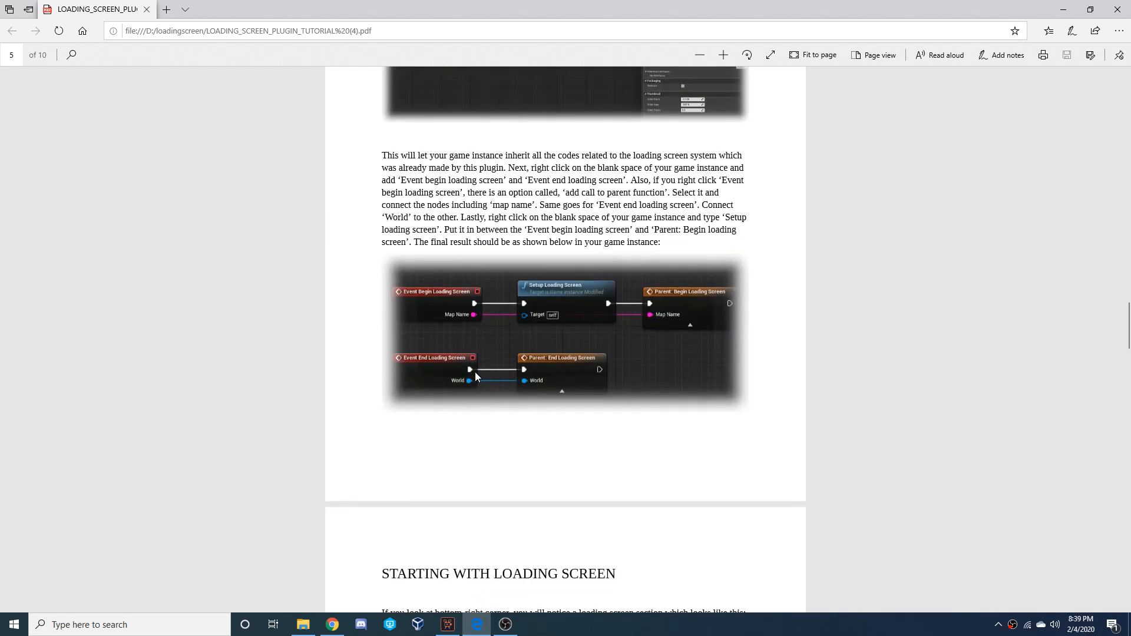
{"action": "scroll", "scroll_direction": "down", "scroll_amount": 3}
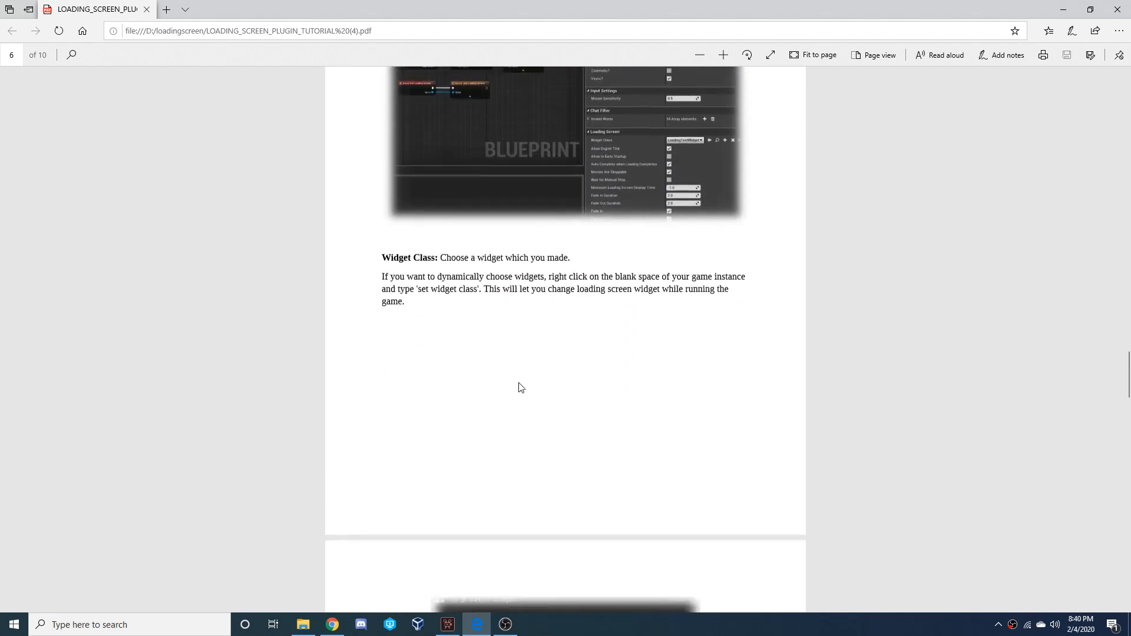
{"action": "scroll", "scroll_direction": "down", "scroll_amount": 3}
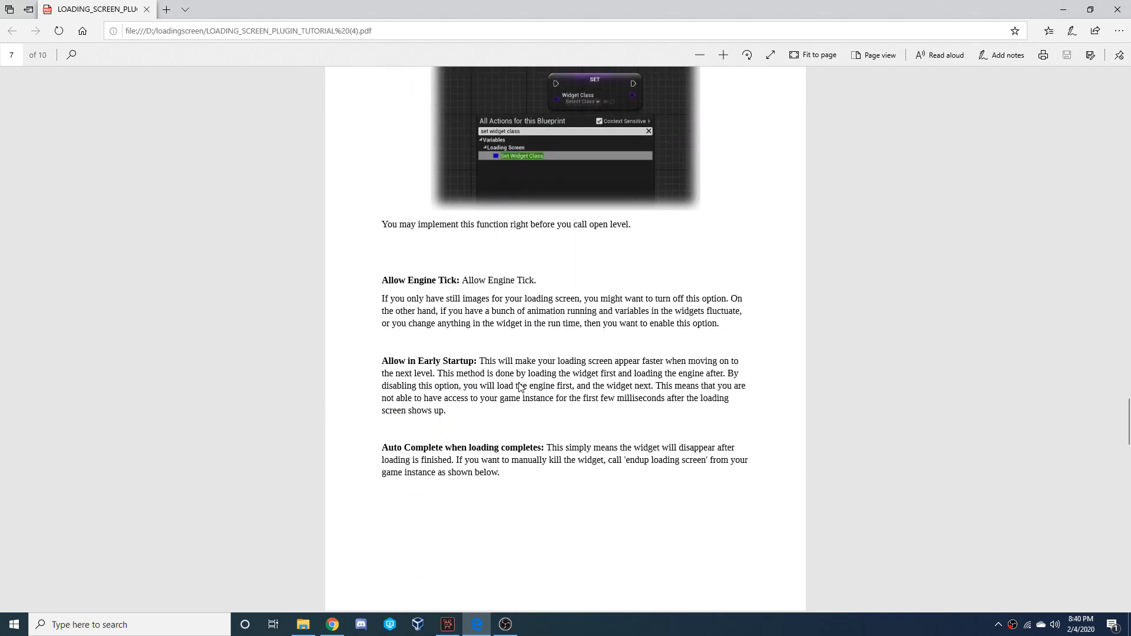
{"action": "scroll", "scroll_direction": "down", "scroll_amount": 3}
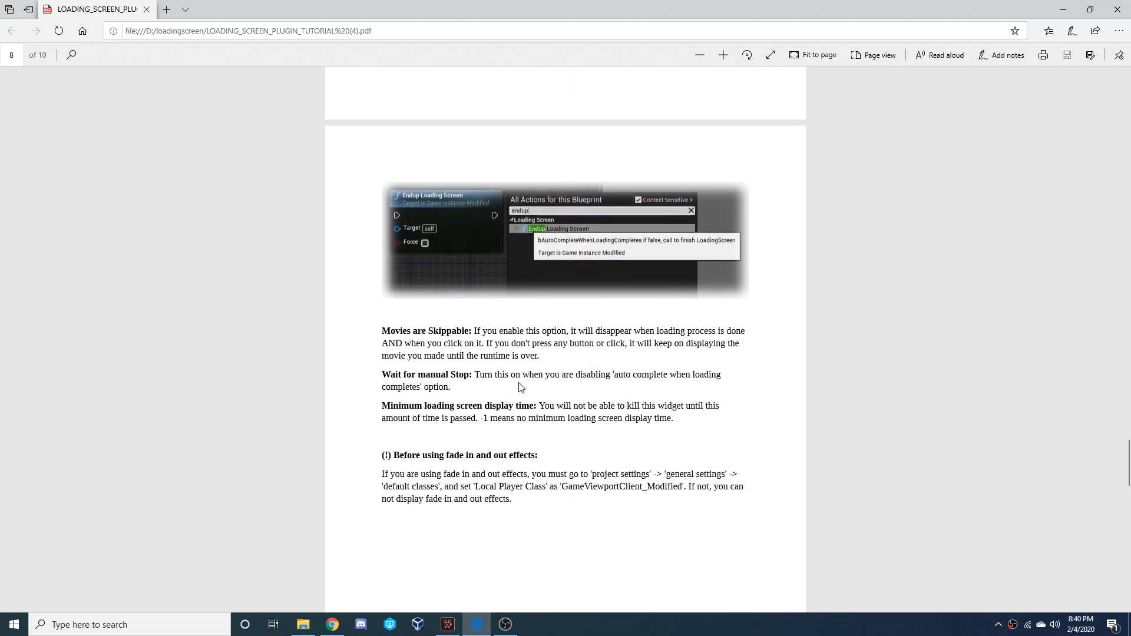
{"action": "scroll", "scroll_direction": "down", "scroll_amount": 3}
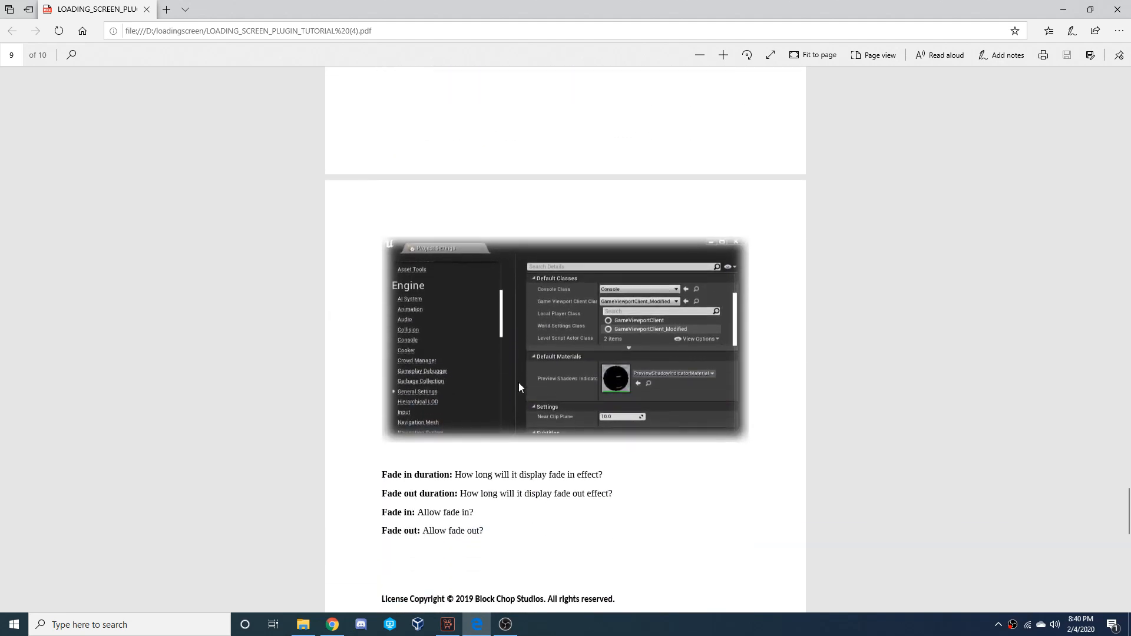
{"action": "scroll", "scroll_direction": "up", "scroll_amount": 3}
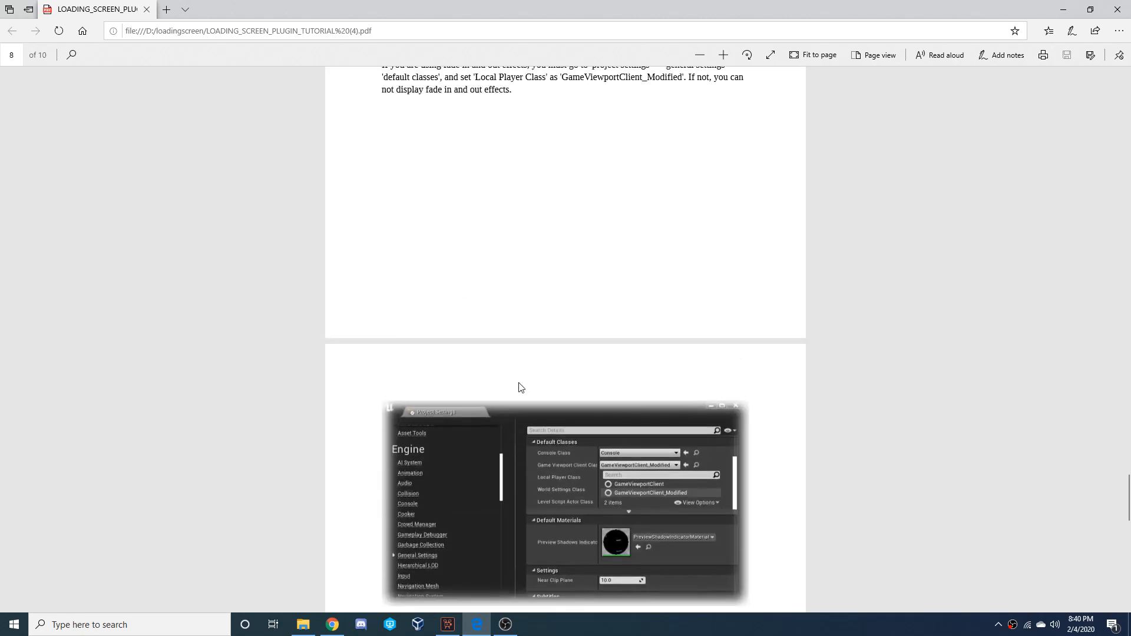
{"action": "scroll", "scroll_direction": "up", "scroll_amount": 3}
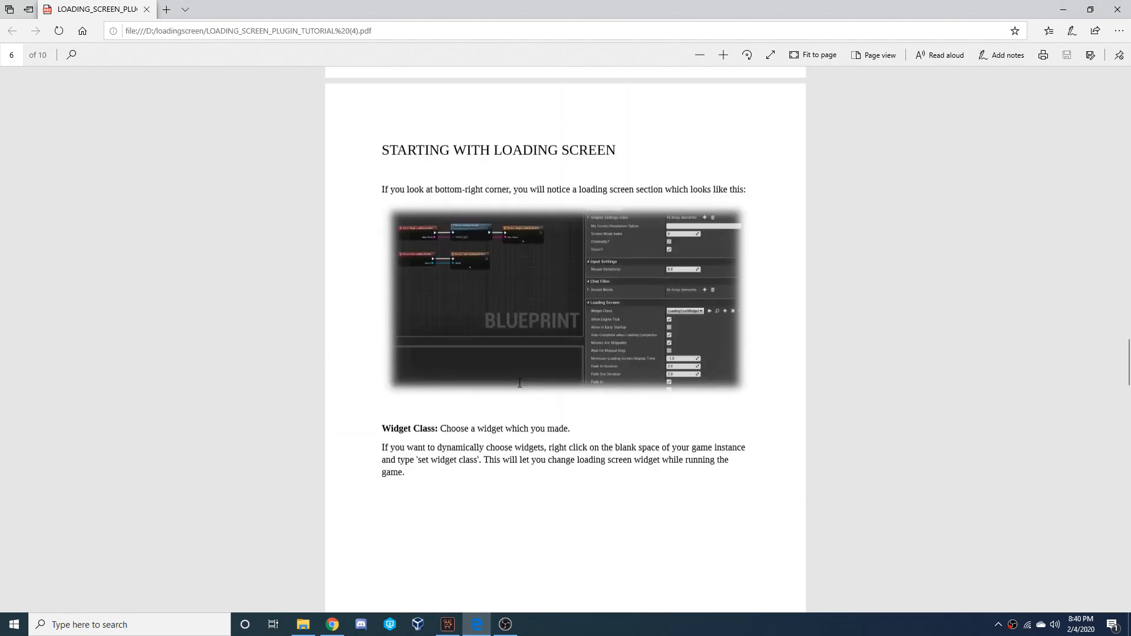
{"action": "scroll", "scroll_direction": "up", "scroll_amount": 3}
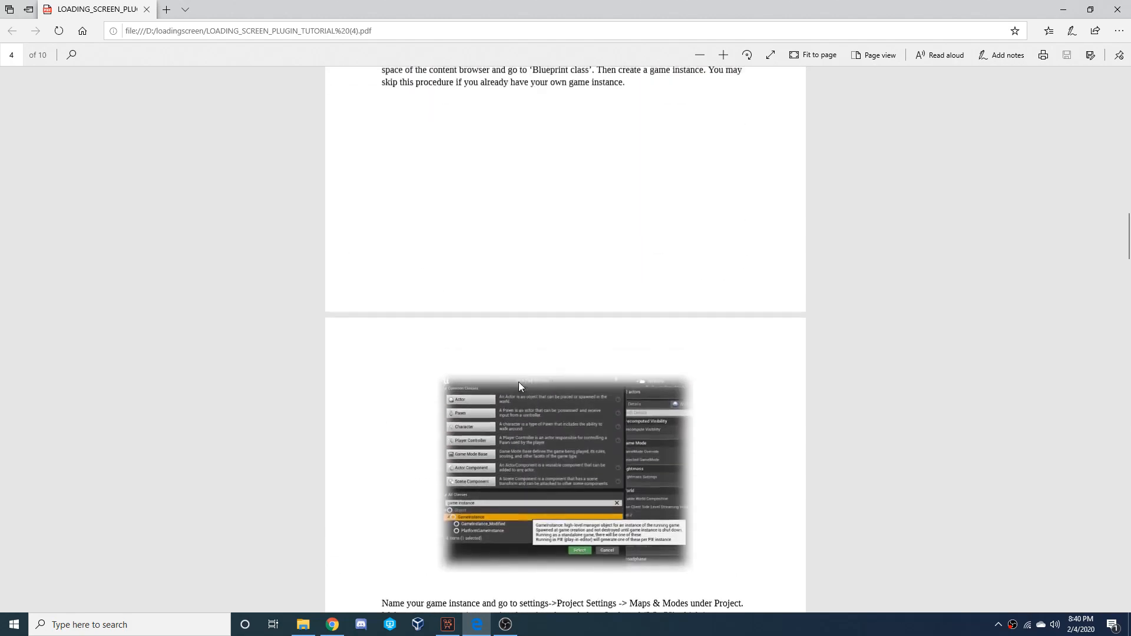
{"action": "scroll", "scroll_direction": "up", "scroll_amount": 3}
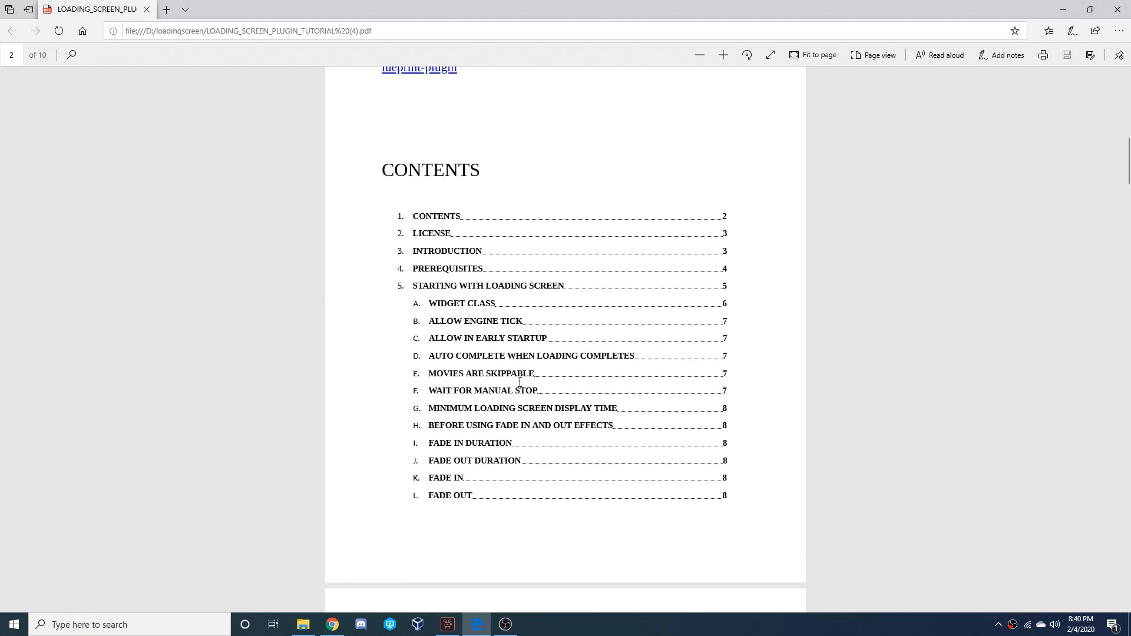
{"action": "mouse_move", "coordinate": [518, 465]}
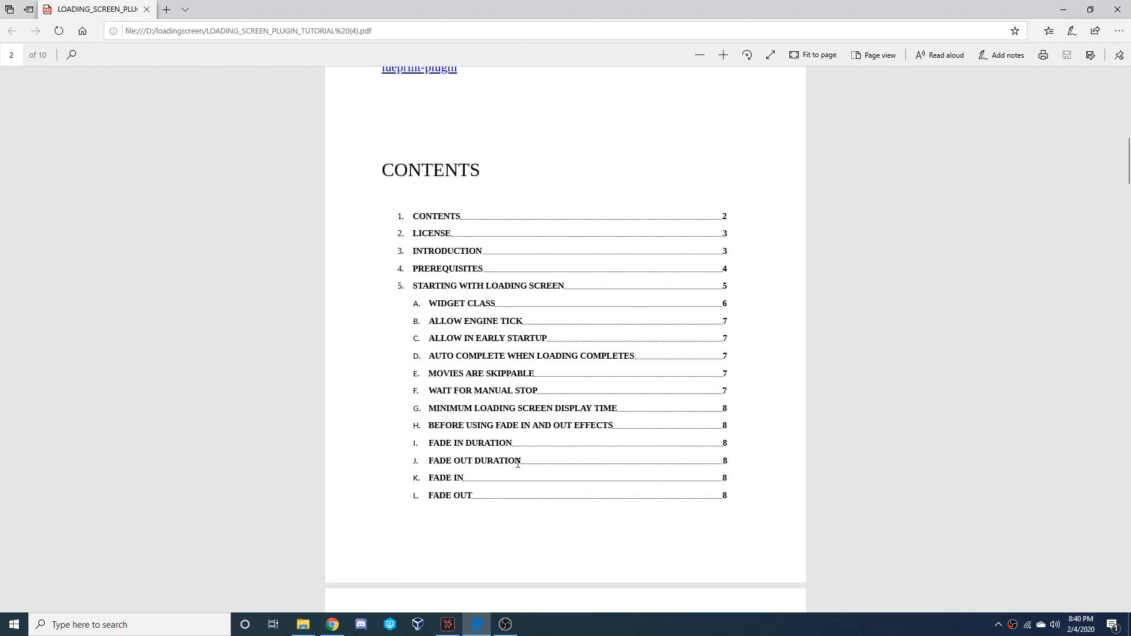